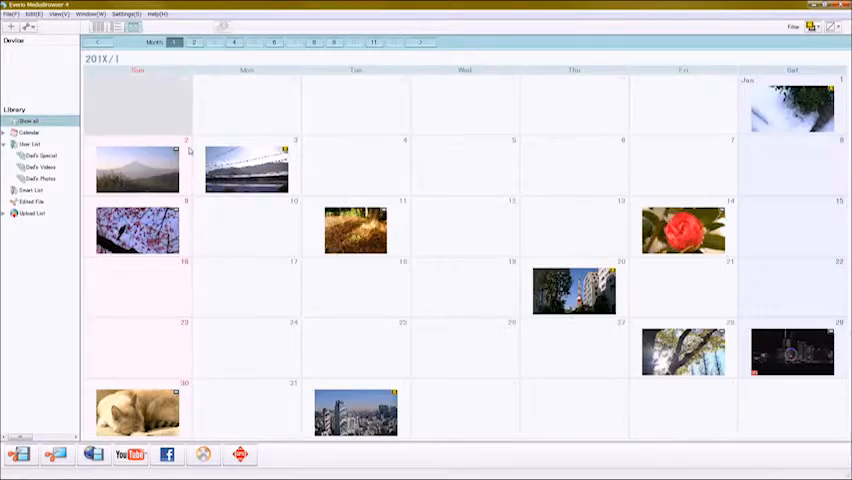
Open January 30 from the monthly calendar to show its items by hour.
{"action": "left_click", "coordinate": [138, 410]}
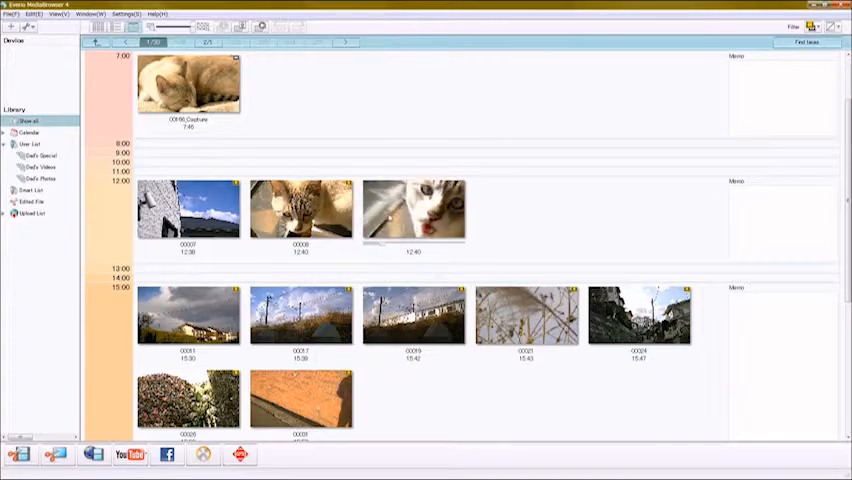
{"action": "double_click", "coordinate": [414, 208]}
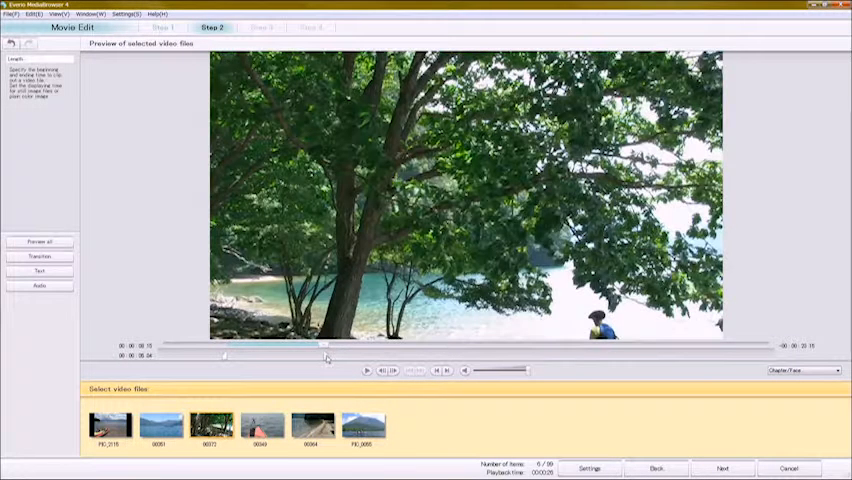
Trim the clip length, add music_G01.mp3 as soundtrack, and play the Kayak Tours preview.
{"action": "left_click", "coordinate": [39, 270]}
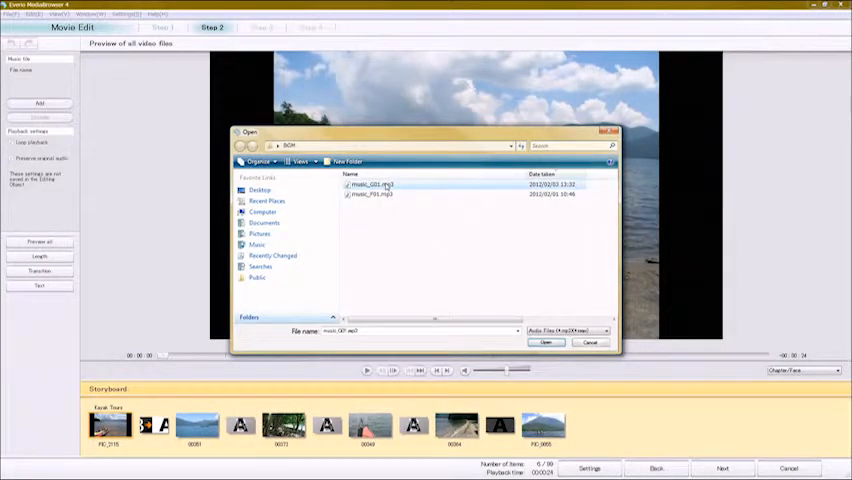
{"action": "left_click", "coordinate": [546, 342]}
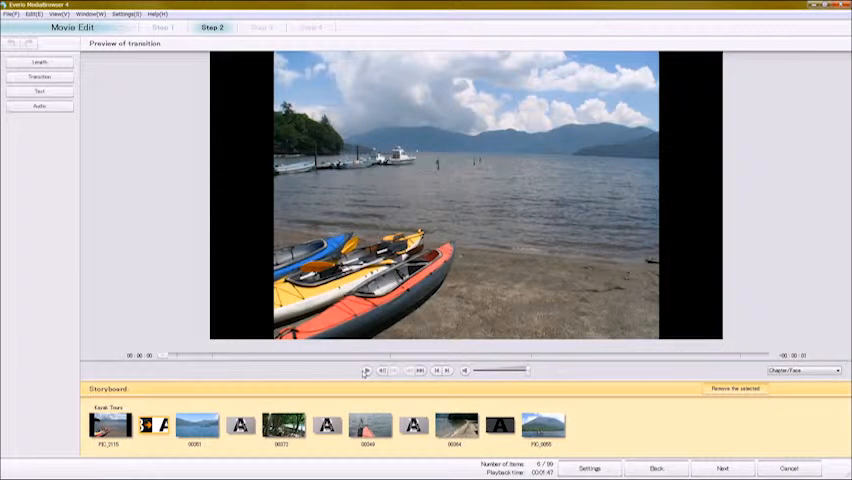
{"action": "left_click", "coordinate": [366, 370]}
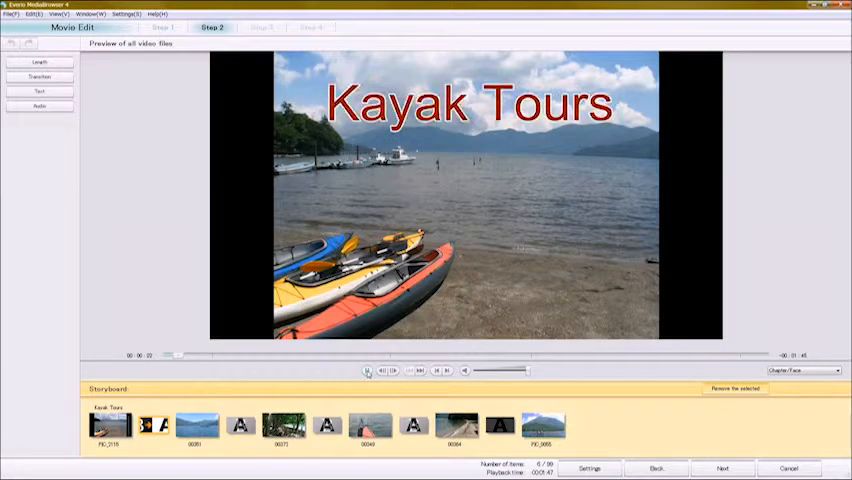
{"action": "left_click", "coordinate": [369, 370]}
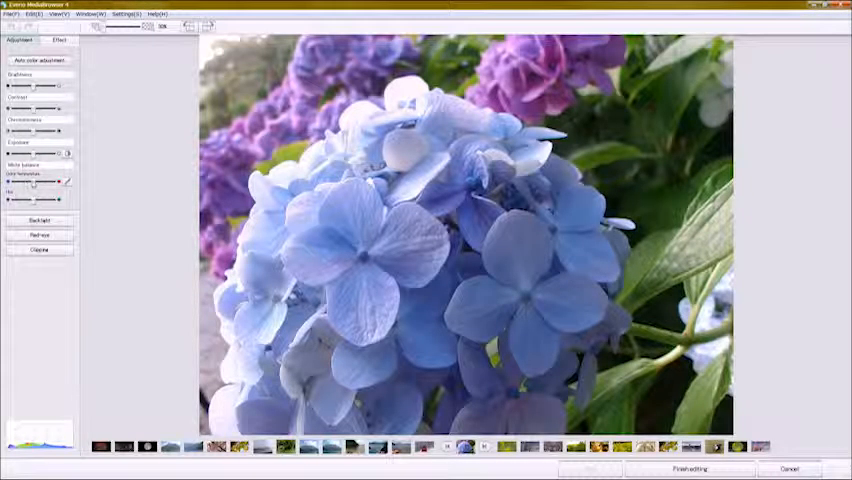
Drag the colour slider to shift the blue hydrangea photo's tone.
{"action": "left_click_drag", "start_coordinate": [30, 183], "coordinate": [55, 183]}
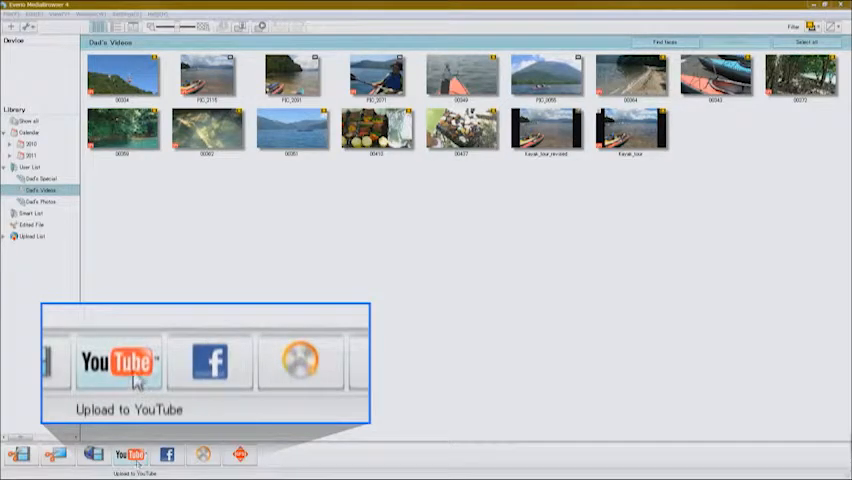
Upload the Kayak Tour movie from Dad's Videos to YouTube.
{"action": "left_click", "coordinate": [119, 362]}
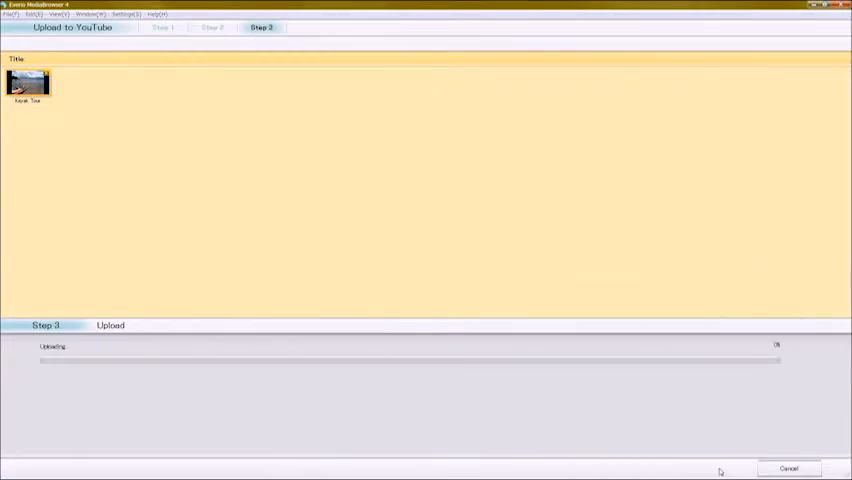